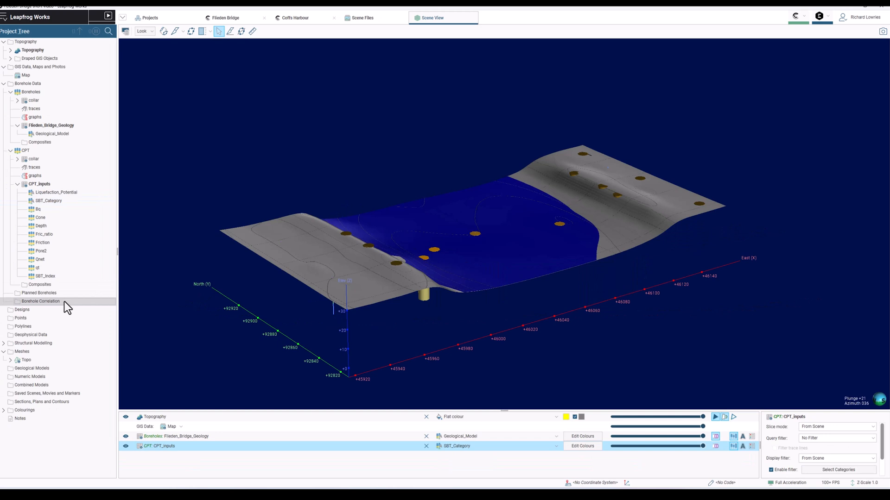
Create a new empty Correlation Set under Borehole Correlation and open its view.
{"action": "right_click", "coordinate": [40, 302]}
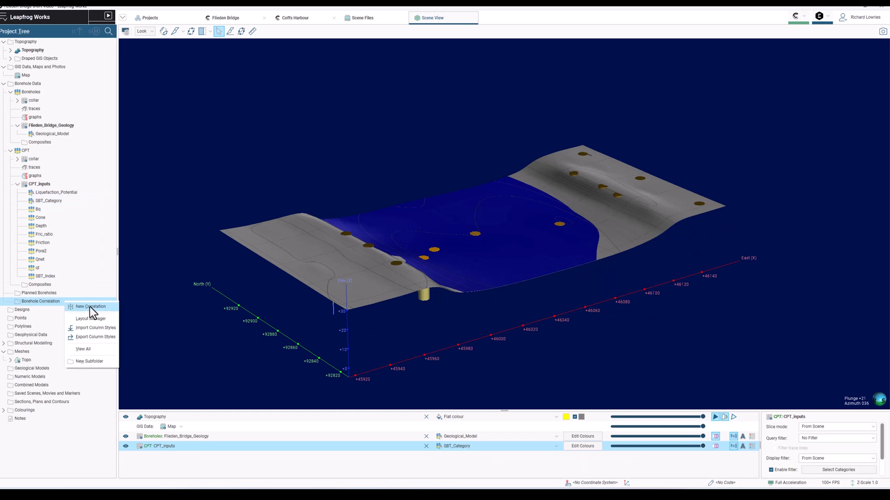
{"action": "left_click", "coordinate": [90, 306]}
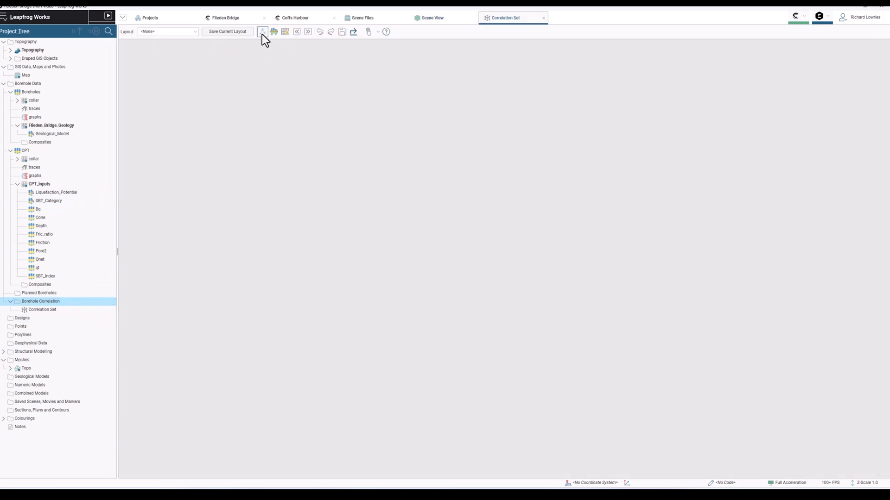
Pick cpt002, BH004, BH003, BH002, BH001, BH005, cpt001 and cpt003 from the scene into the correlation set.
{"action": "left_click", "coordinate": [433, 17]}
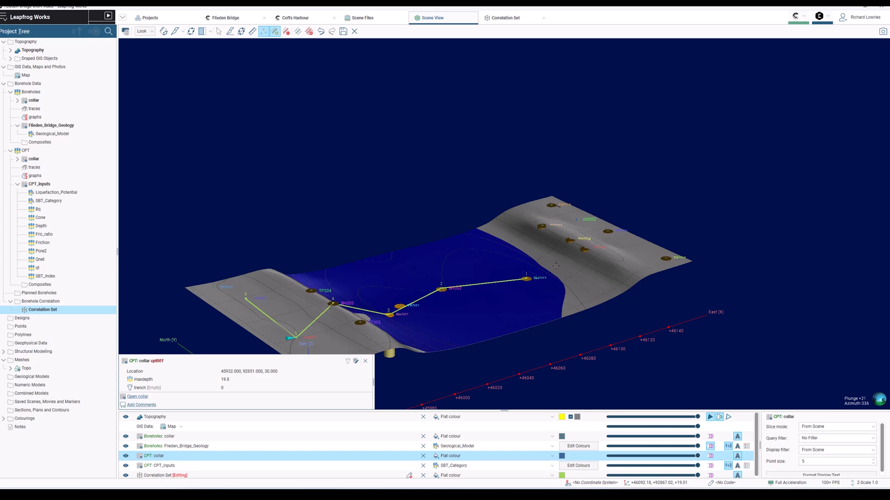
{"action": "left_click", "coordinate": [505, 17]}
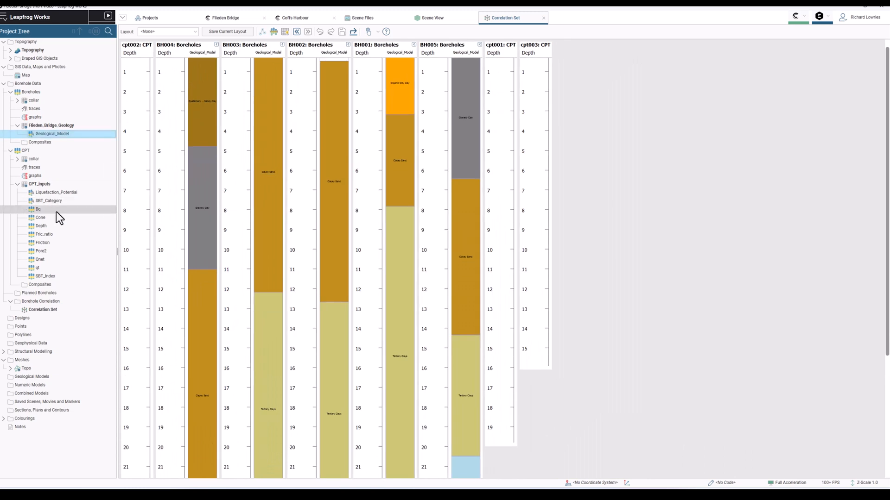
Show qt, SBT_Index and Fric_ratio on the CPT columns as overlaid coloured line traces.
{"action": "left_click", "coordinate": [44, 276]}
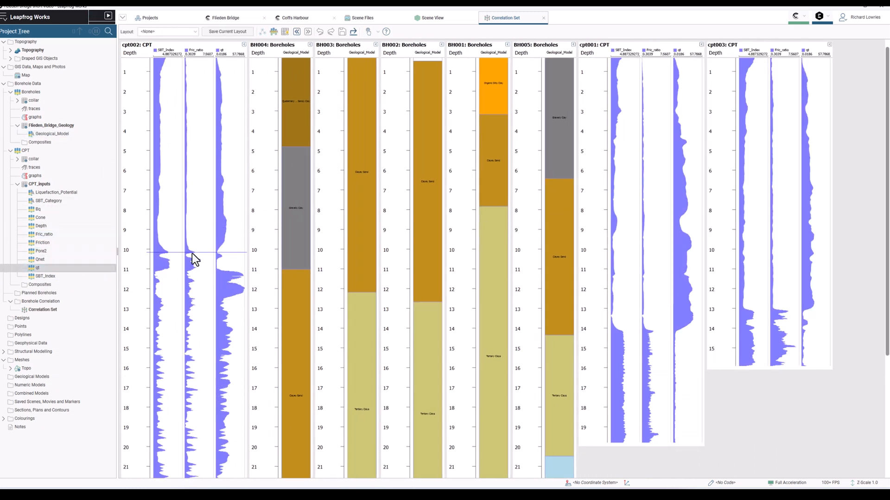
{"action": "mouse_move", "coordinate": [234, 54]}
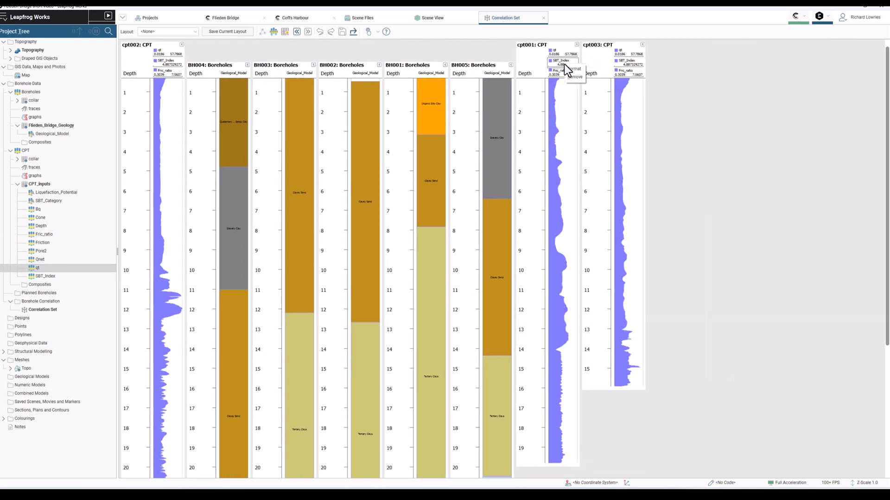
{"action": "left_click", "coordinate": [576, 69]}
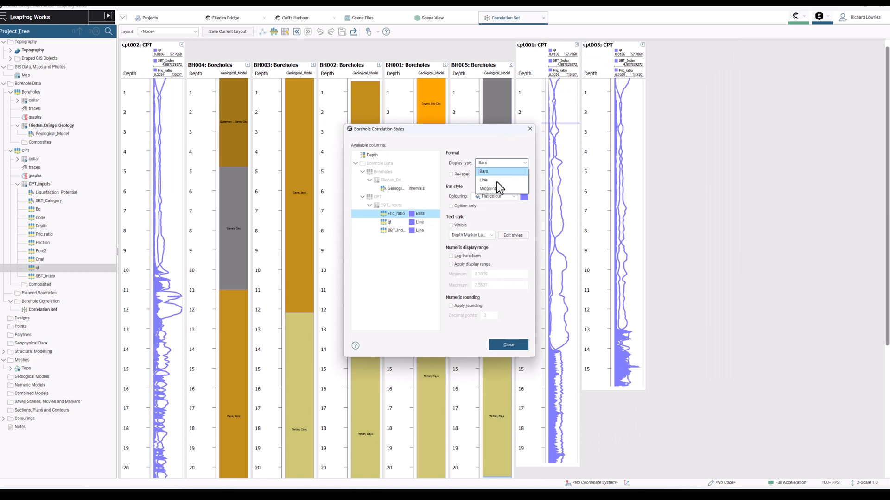
{"action": "left_click", "coordinate": [483, 180]}
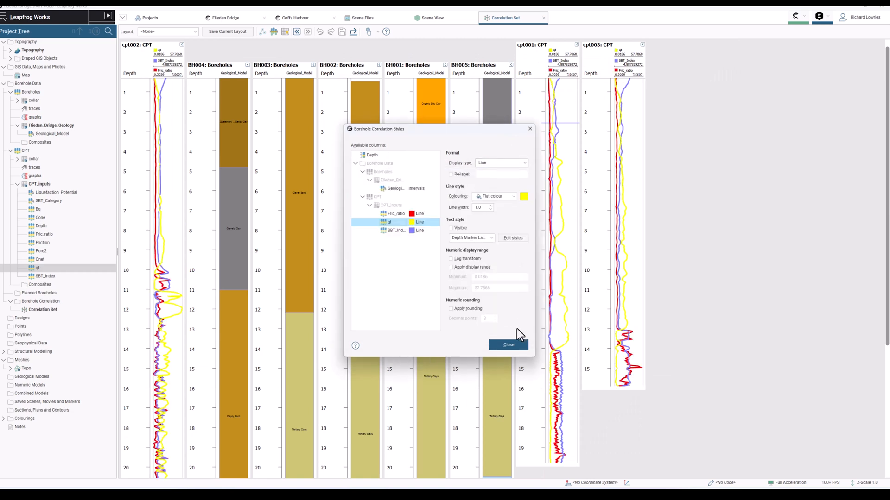
{"action": "left_click", "coordinate": [507, 344]}
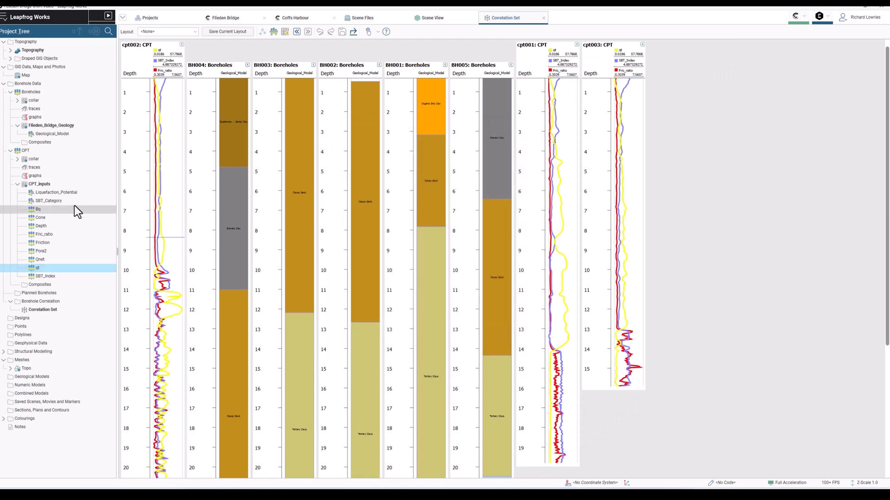
Add SBT_Category intervals and a new Interp_CPT interpretation table, aligned by elevation.
{"action": "left_click", "coordinate": [48, 202]}
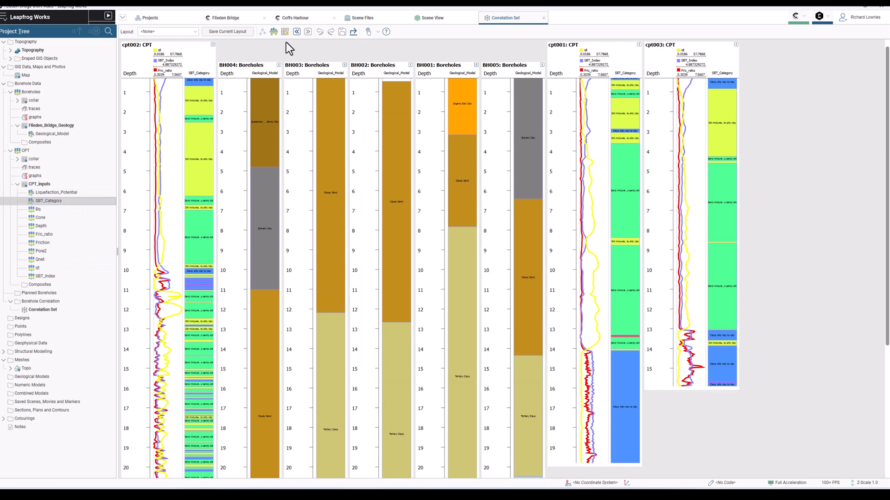
{"action": "left_click", "coordinate": [285, 31]}
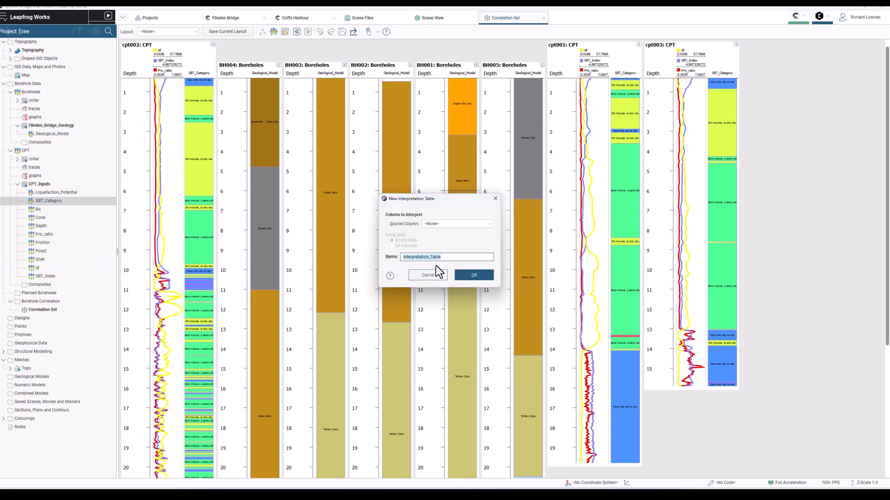
{"action": "left_click", "coordinate": [473, 274]}
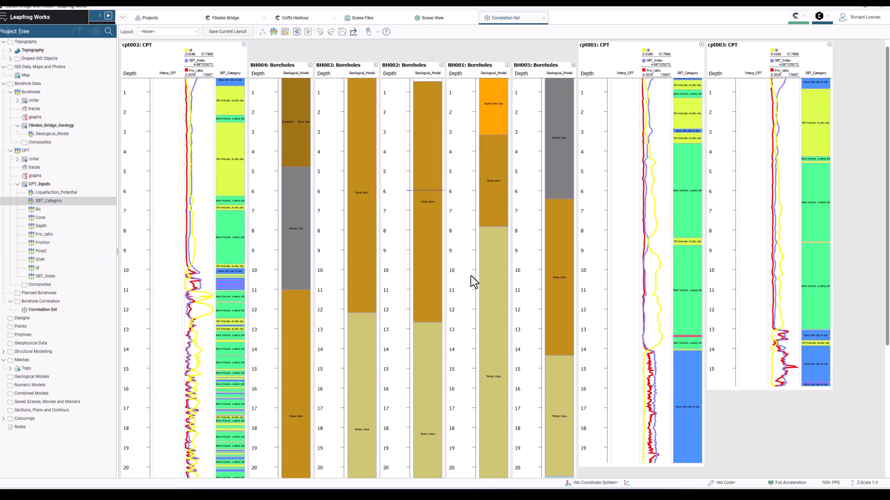
{"action": "left_click", "coordinate": [275, 32]}
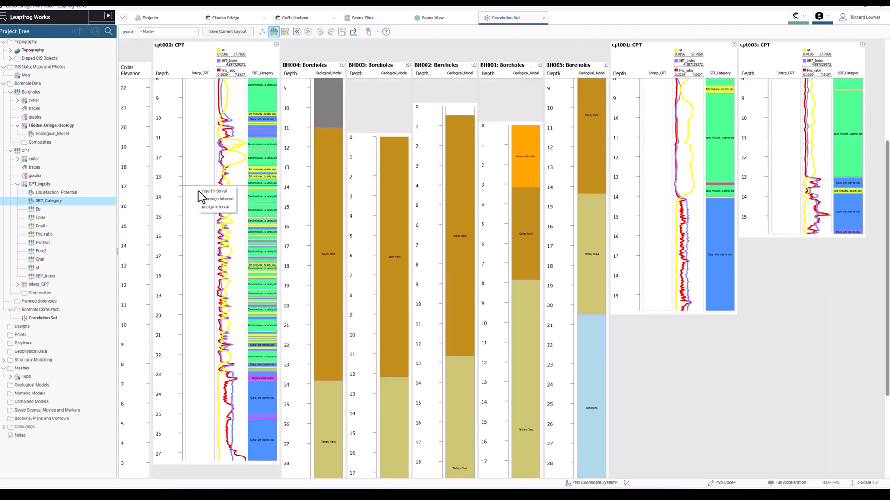
Insert a cpt002 interval and define Tertiary Clays, Clayey Sand and Sandstone legend codes with colours.
{"action": "left_click", "coordinate": [214, 199]}
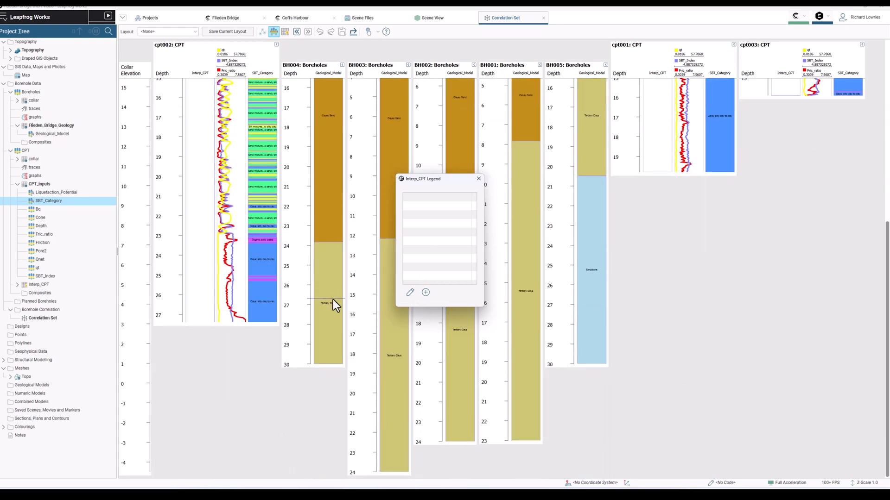
{"action": "left_click", "coordinate": [410, 292]}
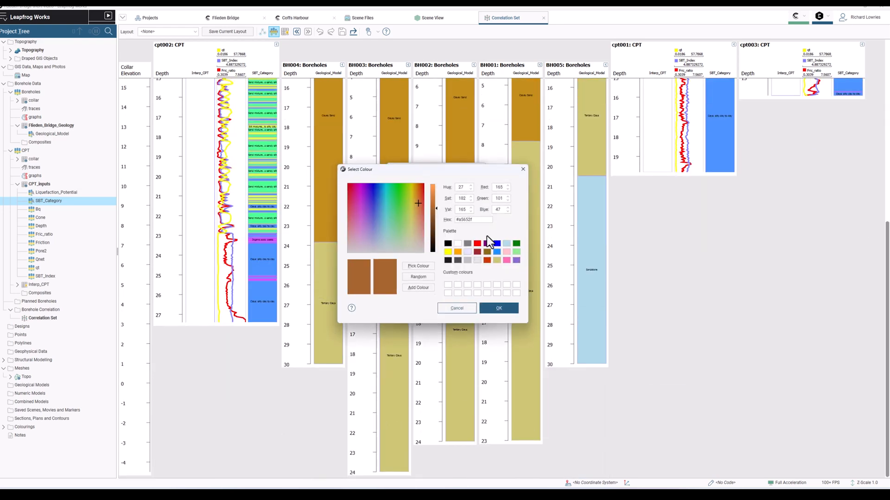
{"action": "left_click", "coordinate": [498, 308]}
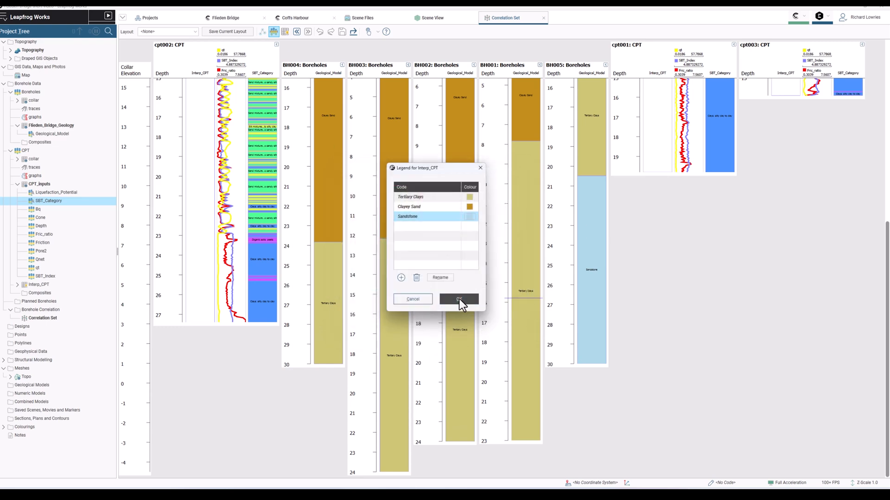
{"action": "left_click", "coordinate": [459, 300]}
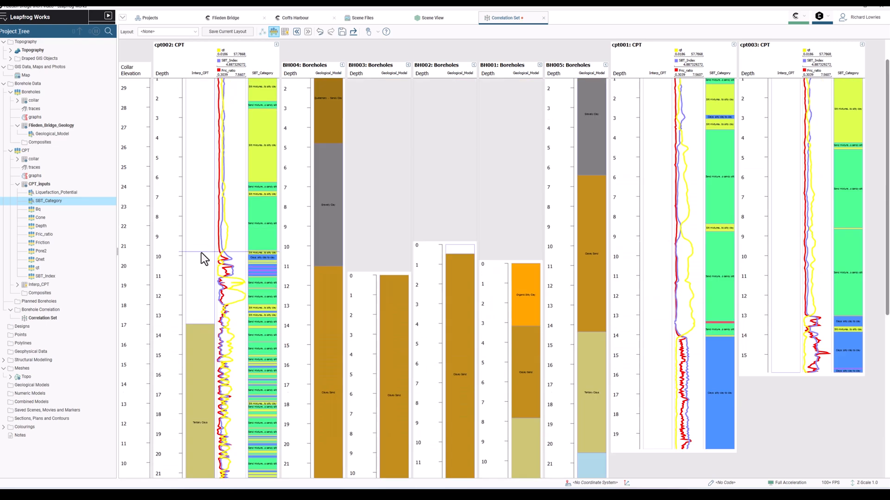
Assign Clayey Sand above about 11 m in cpt002, over Tertiary Clays below.
{"action": "scroll", "scroll_direction": "down", "scroll_amount": 3}
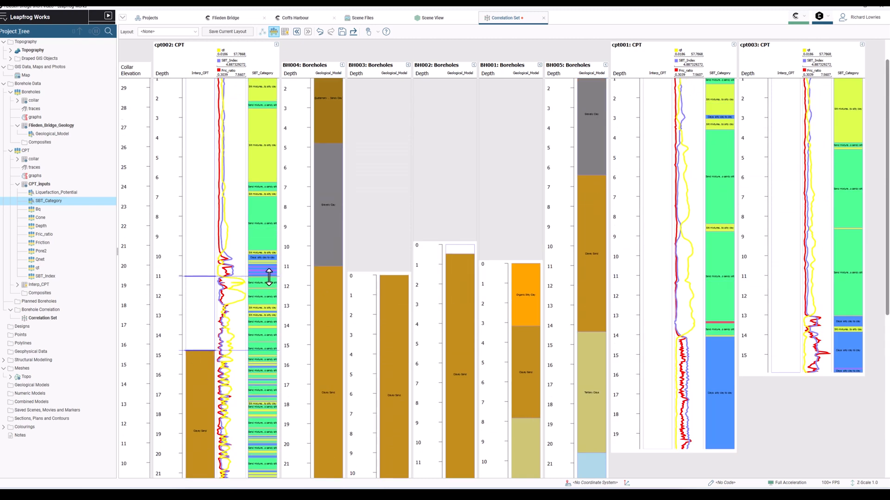
{"action": "scroll", "scroll_direction": "down", "scroll_amount": 3}
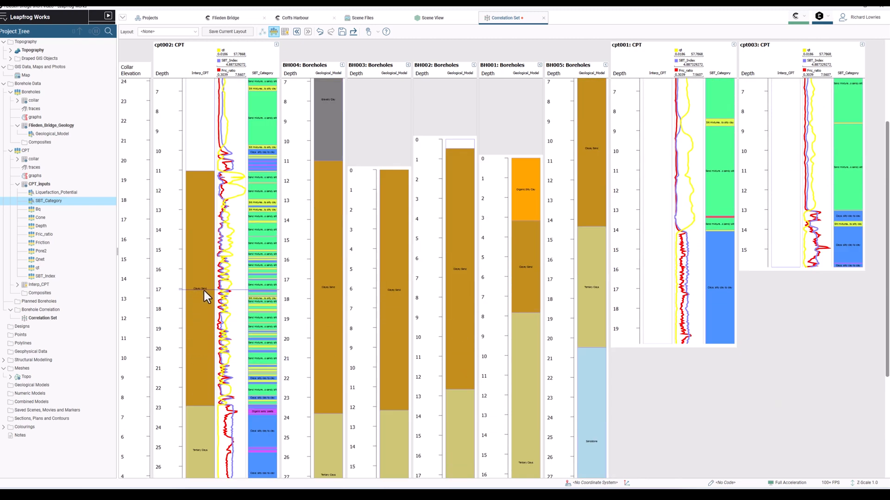
{"action": "mouse_move", "coordinate": [656, 270]}
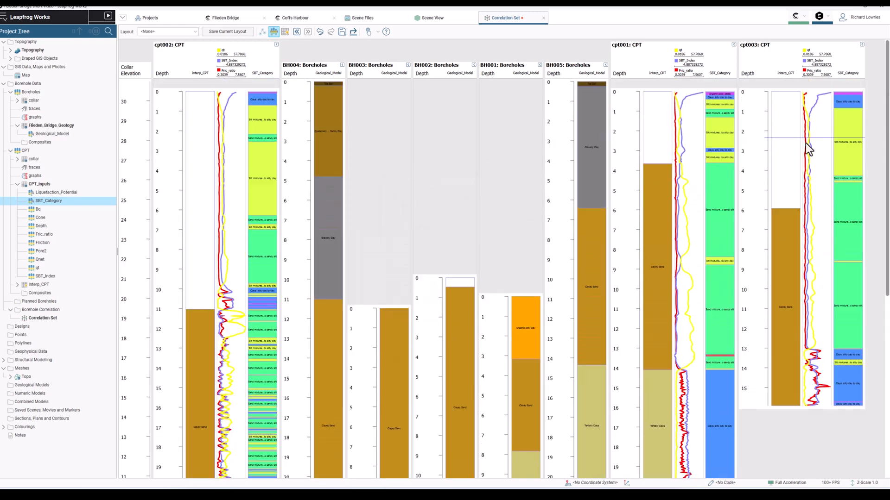
Interpret cpt001 and cpt003 as Clayey Sand over Tertiary Clays and display Interp_CPT in the 3D scene.
{"action": "scroll", "scroll_direction": "down", "scroll_amount": 3}
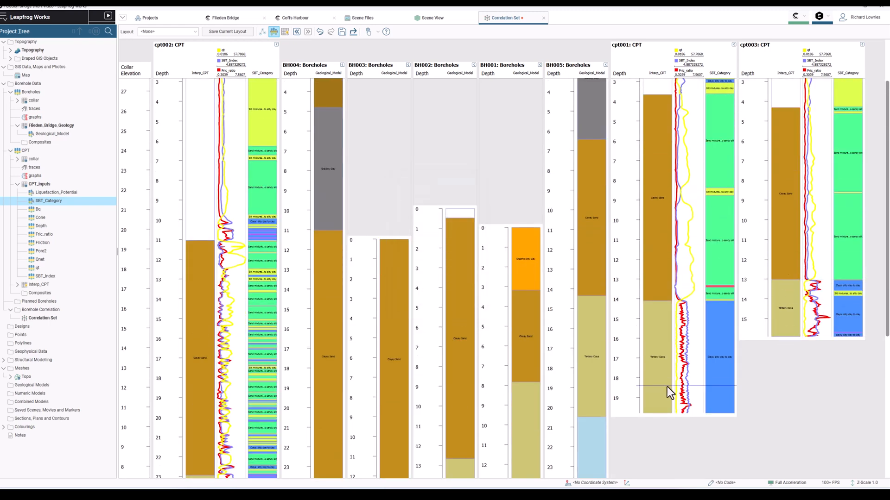
{"action": "scroll", "scroll_direction": "down", "scroll_amount": 3}
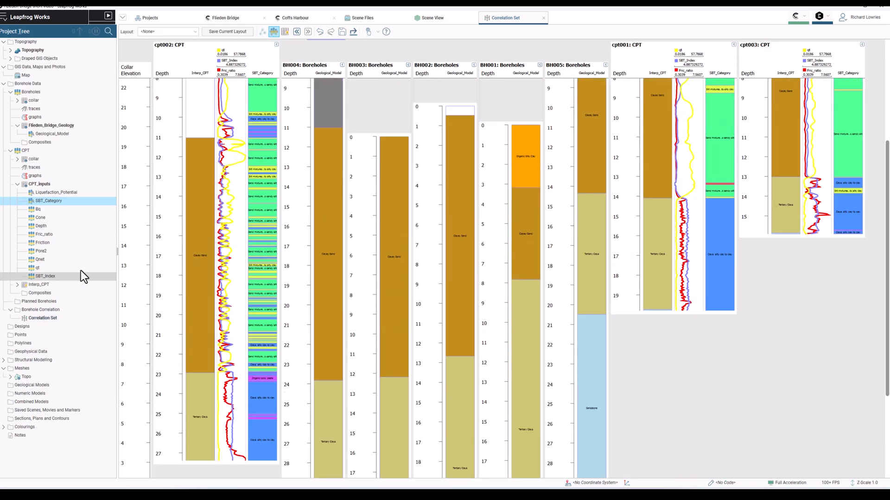
{"action": "left_click", "coordinate": [433, 17]}
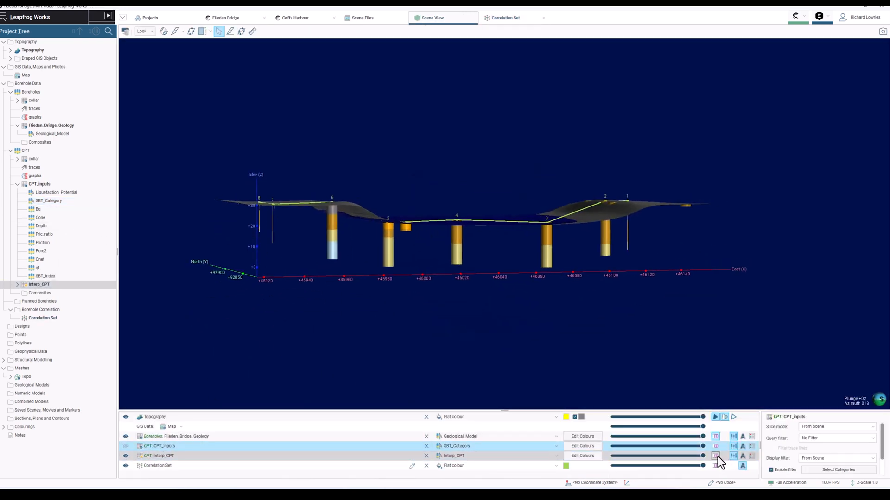